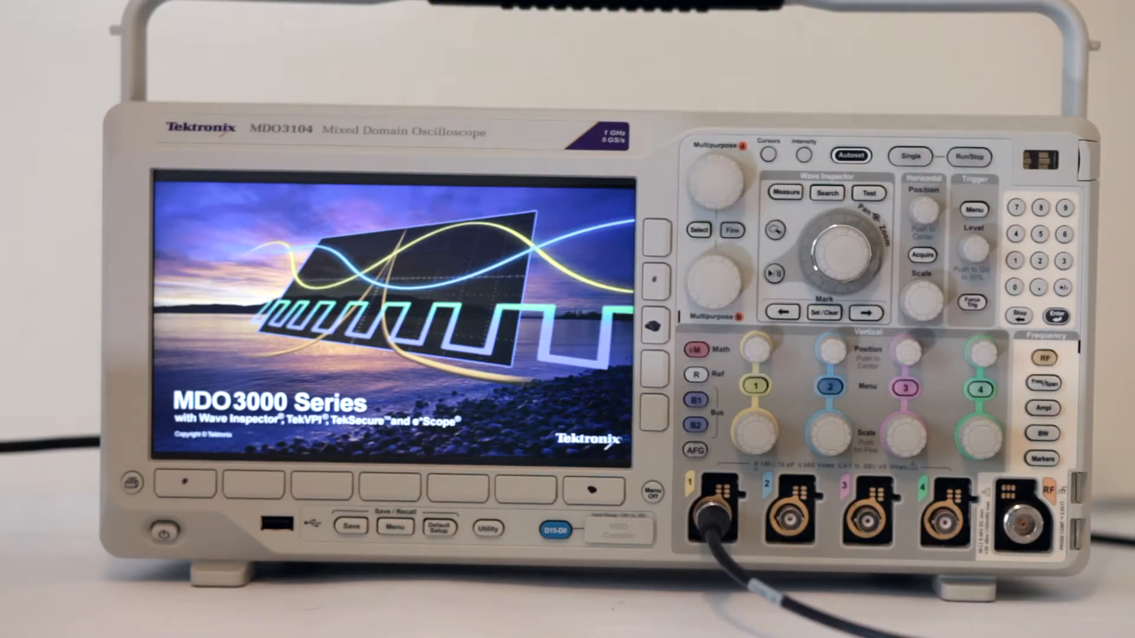
click(754, 385)
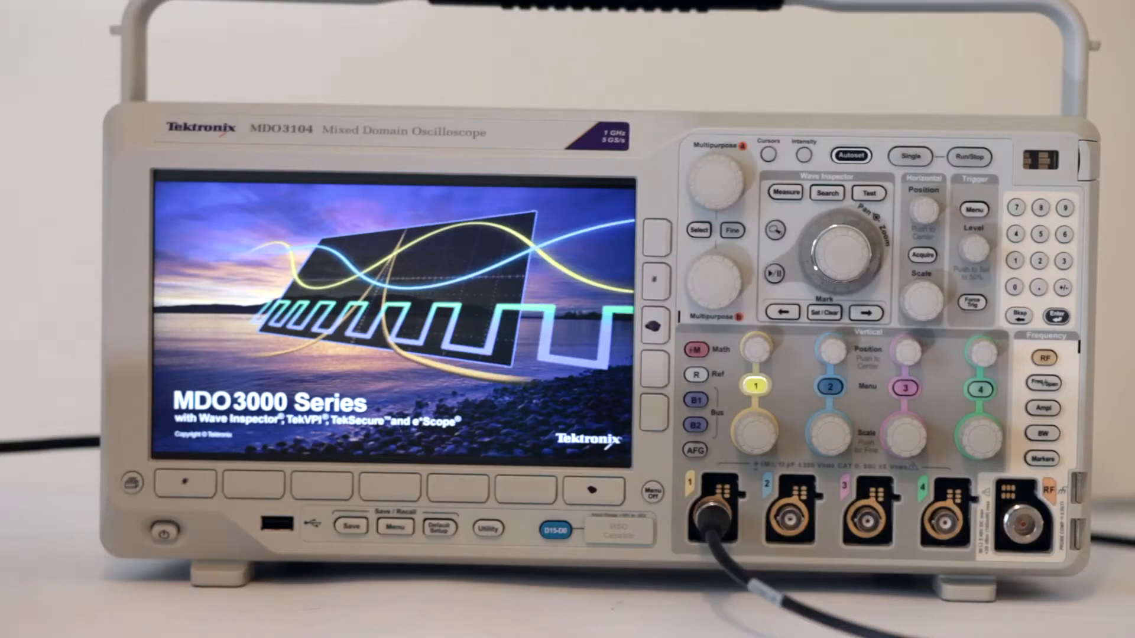
click(733, 230)
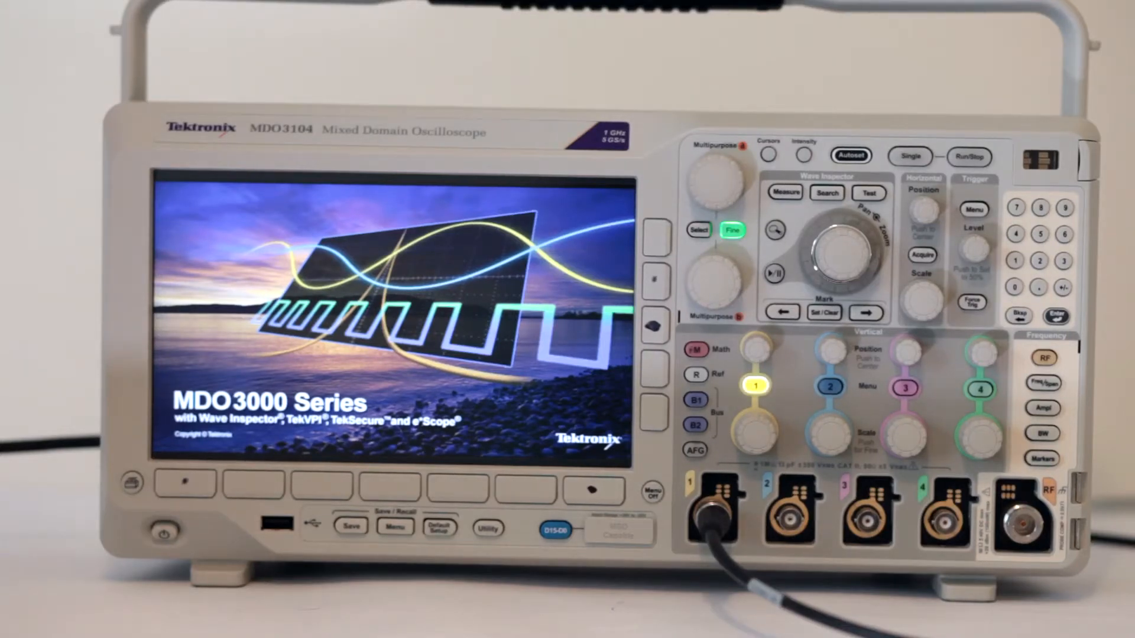
click(969, 156)
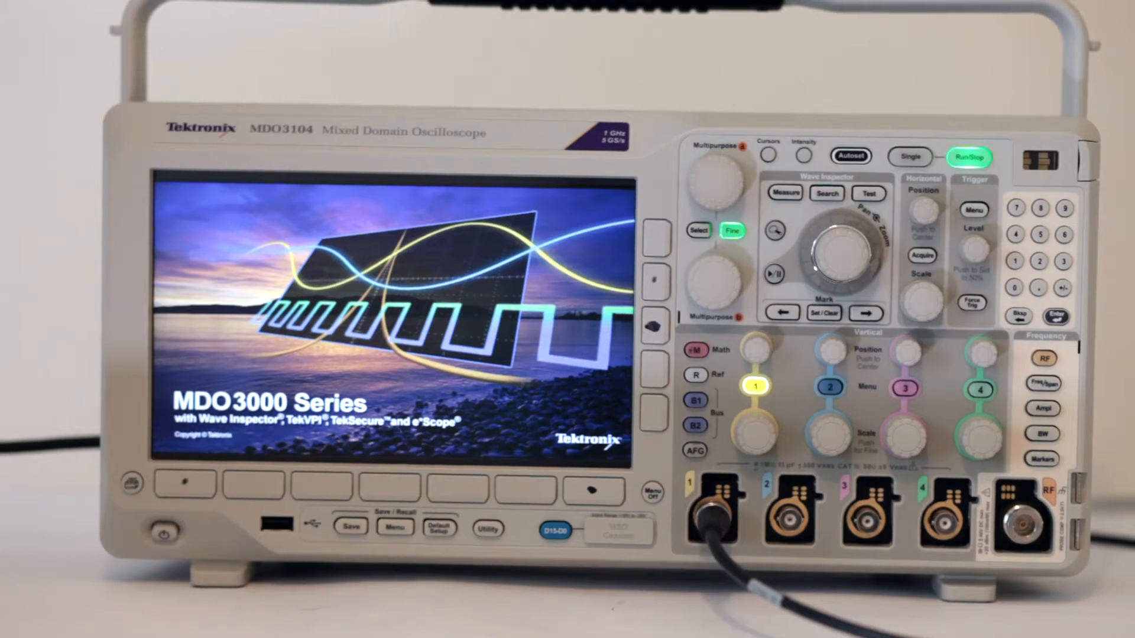